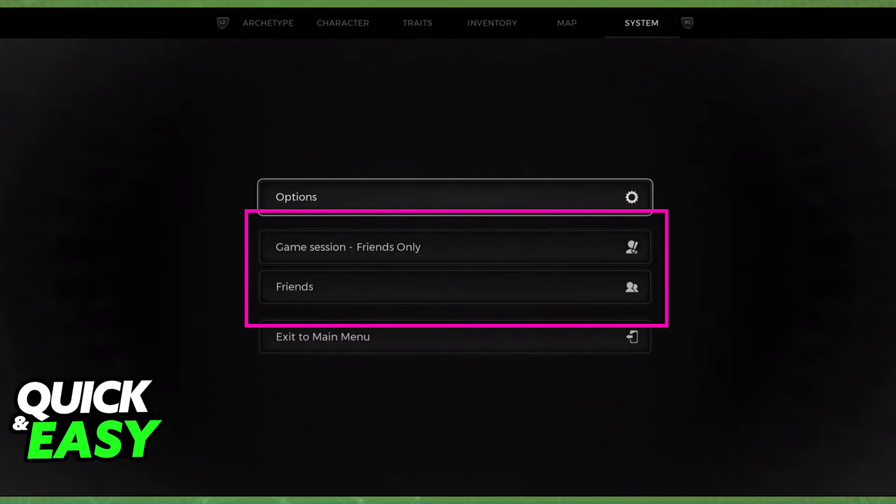
Step: Bring up the Join Game? prompt for the friend currently playing Remnant 2
left_click(455, 287)
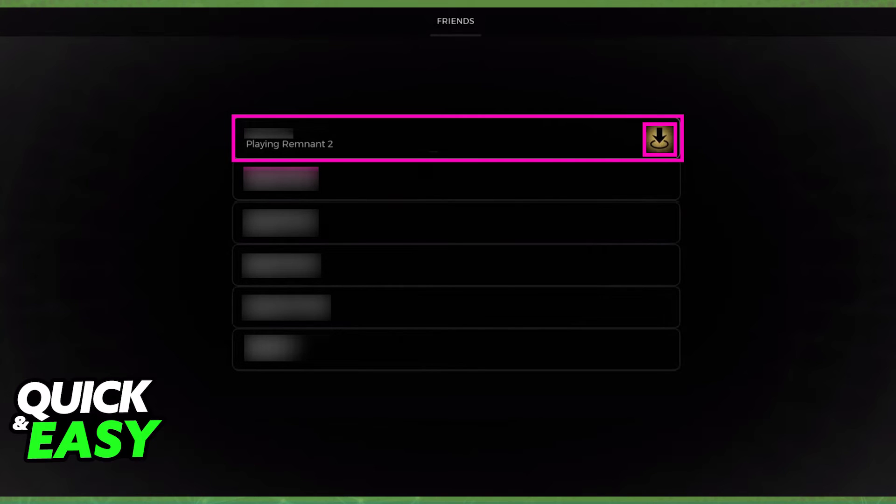
left_click(659, 139)
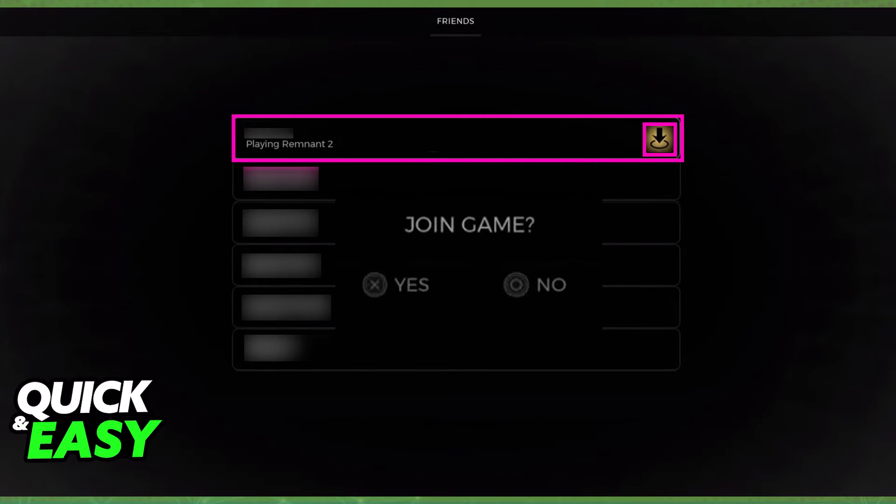